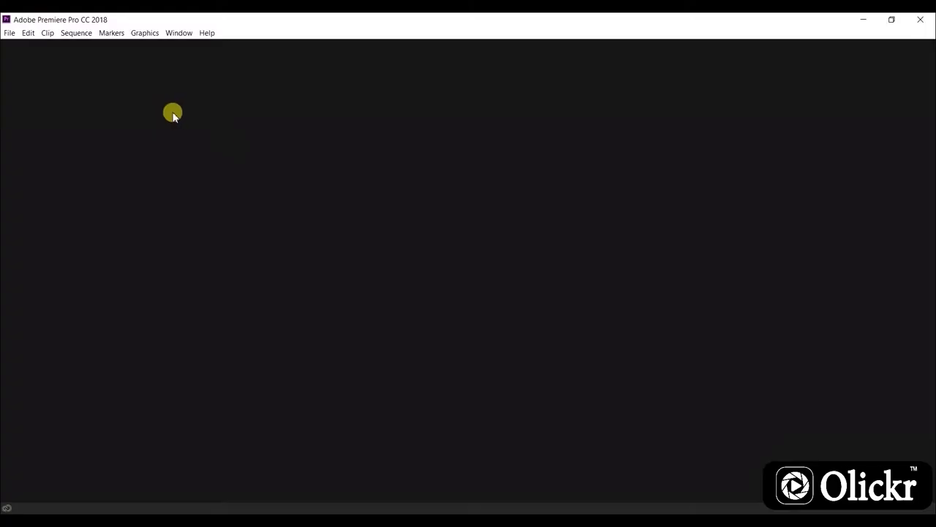
# - Start a new Premiere project from the File menu and name it 'Test'
pyautogui.click(10, 33)
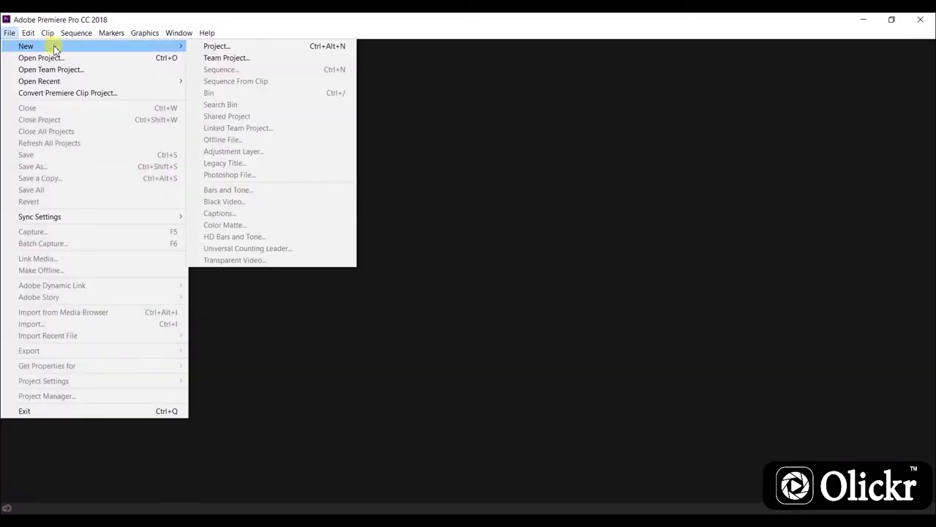
pyautogui.click(217, 46)
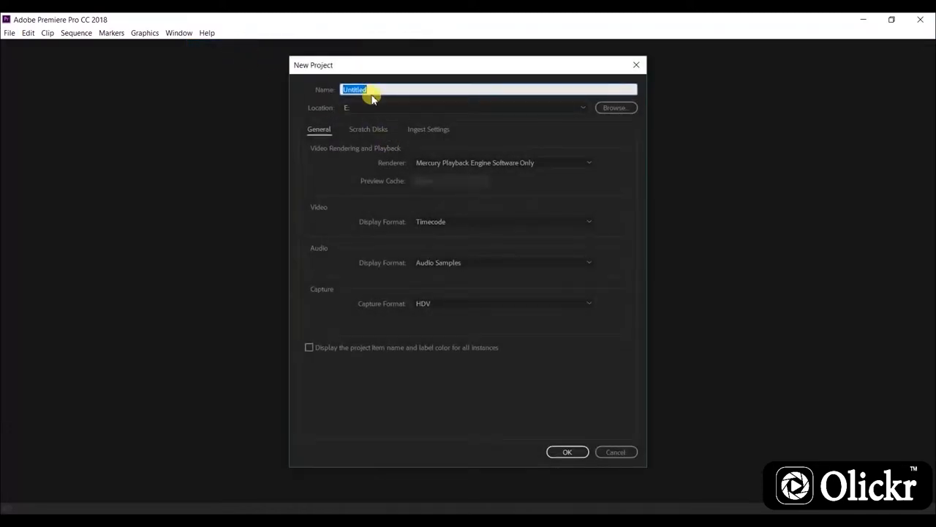
pyautogui.write('T')
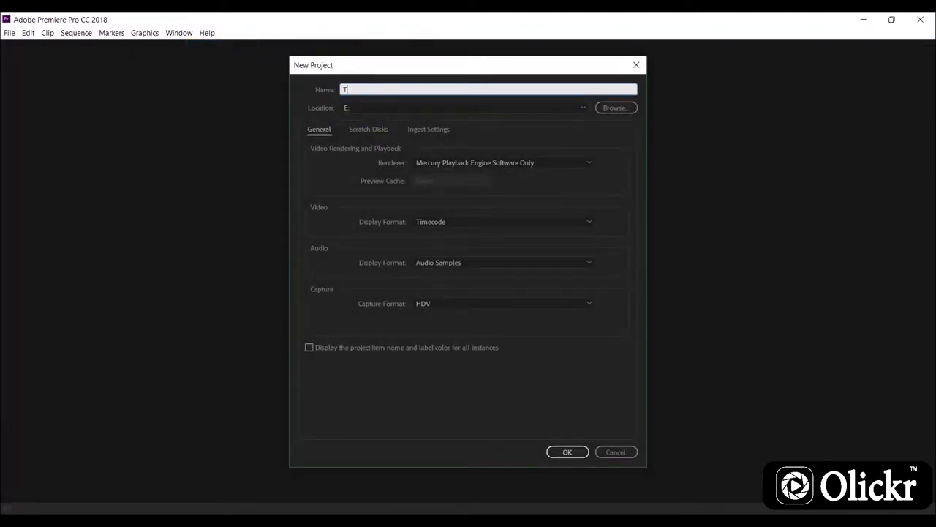
pyautogui.write('est')
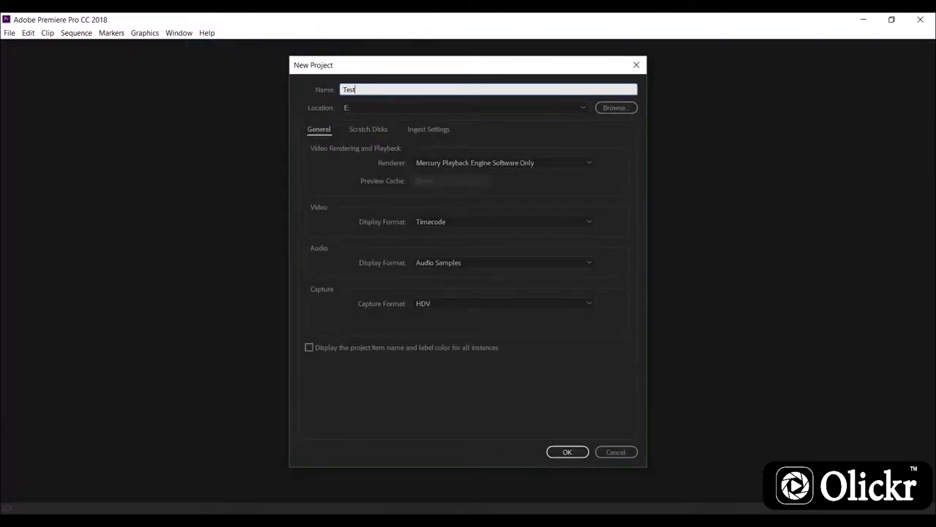
pyautogui.moveTo(555, 479)
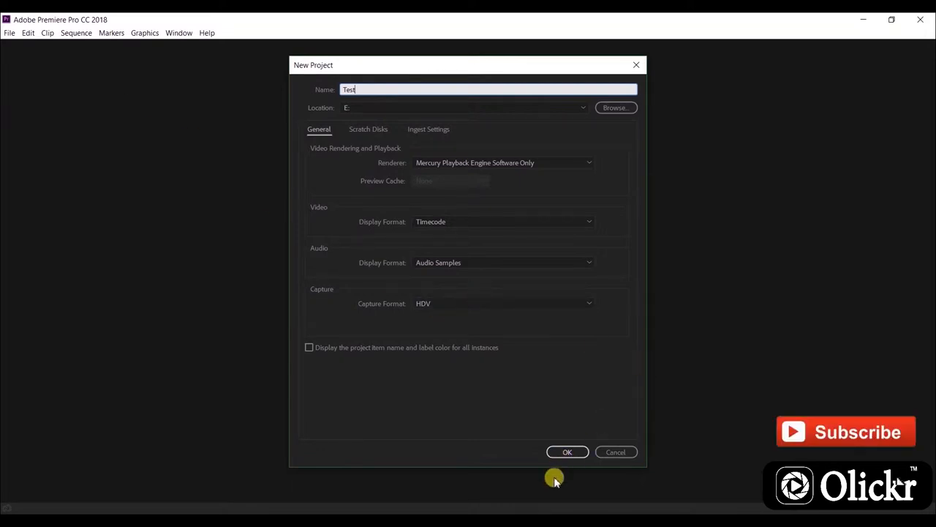
pyautogui.click(567, 451)
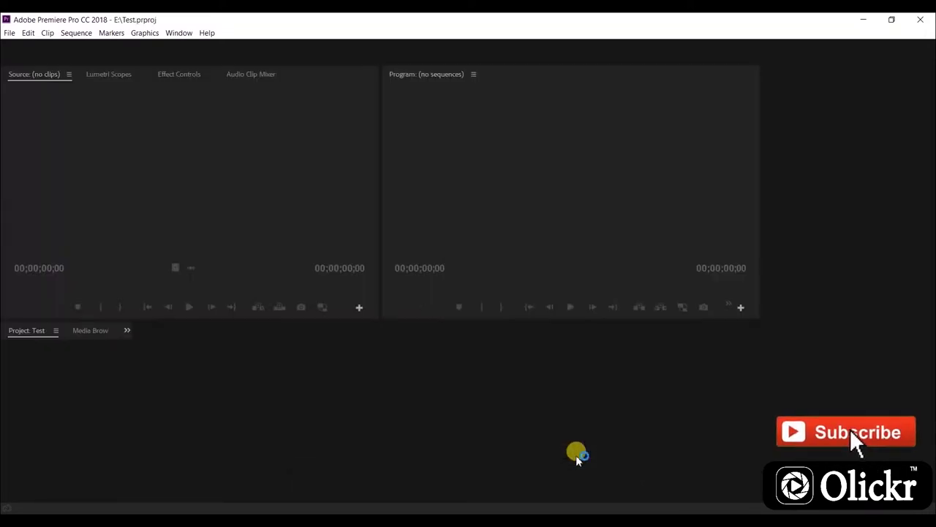
# - Import IMG_7037.png and the six mp4 clips through the Project panel's import window
pyautogui.click(366, 51)
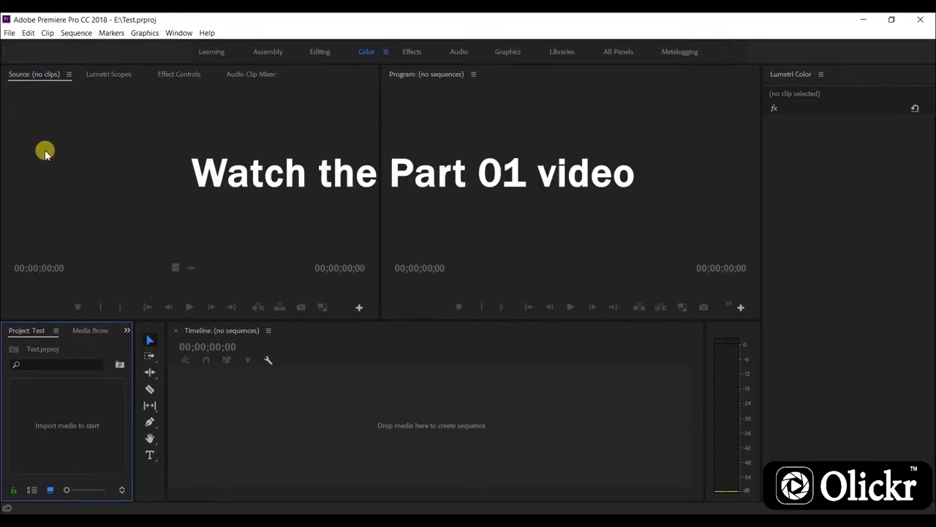
pyautogui.moveTo(124, 333)
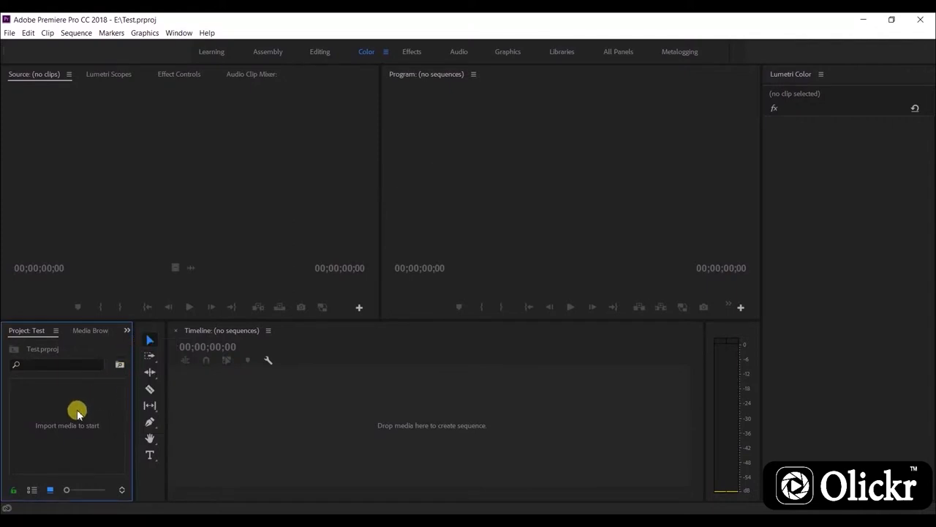
pyautogui.doubleClick(67, 425)
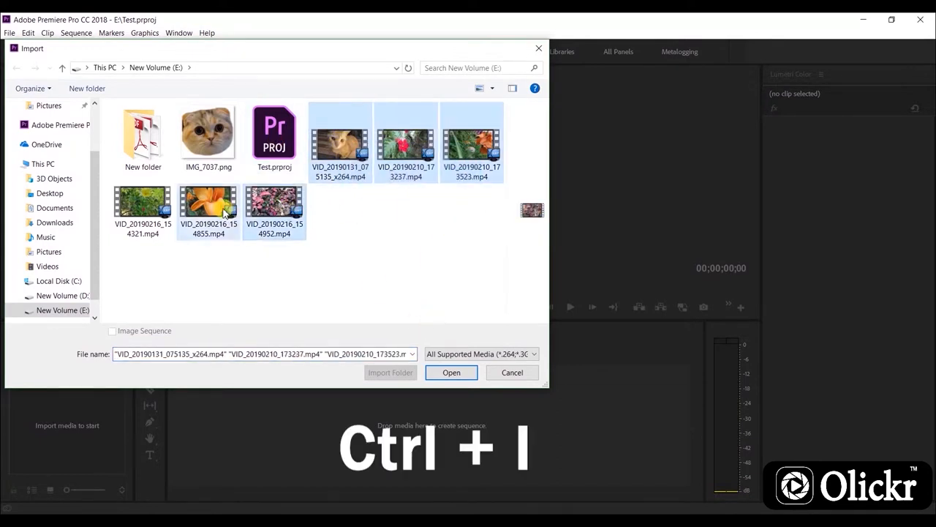
pyautogui.click(209, 136)
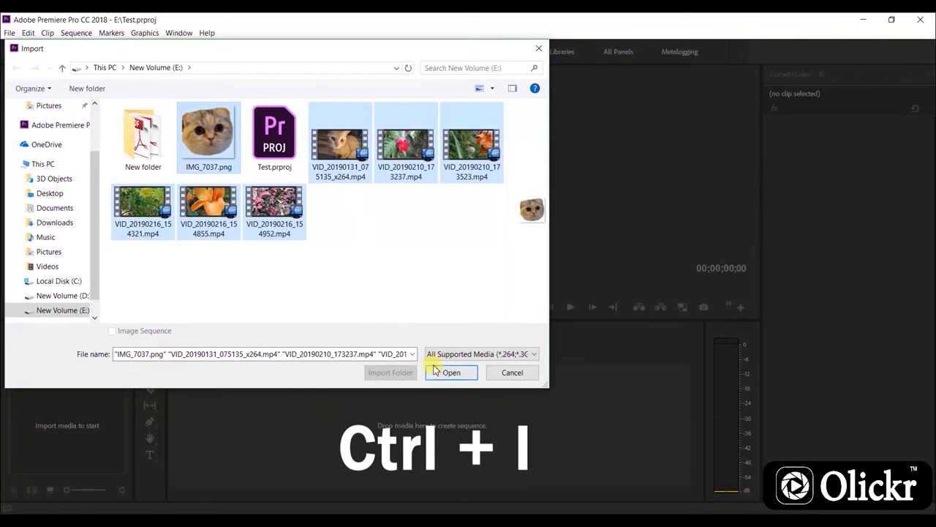
pyautogui.click(451, 372)
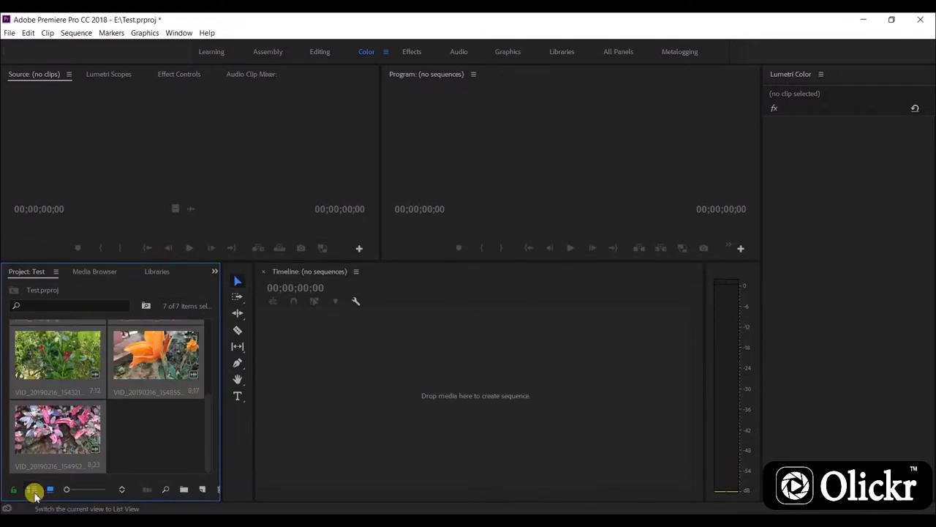
# - Switch the Project panel from Icon View to List View
pyautogui.click(49, 489)
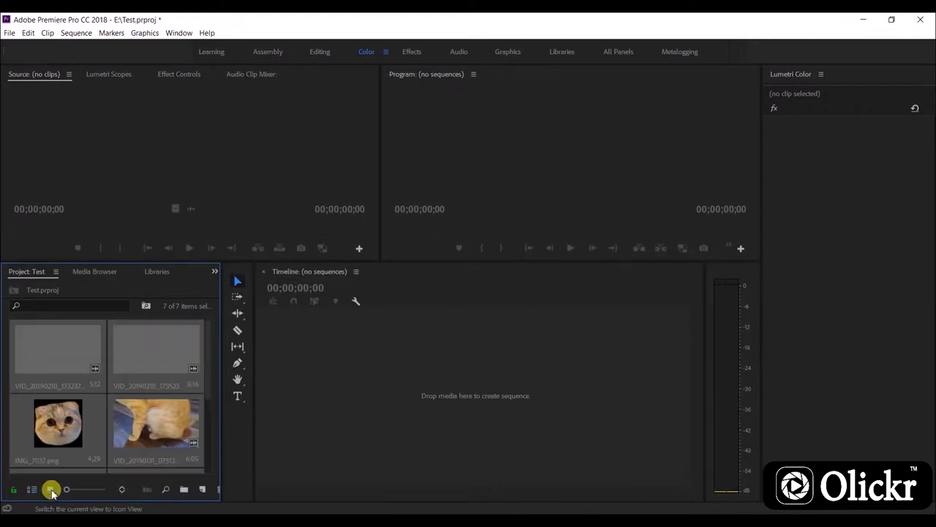
pyautogui.click(32, 489)
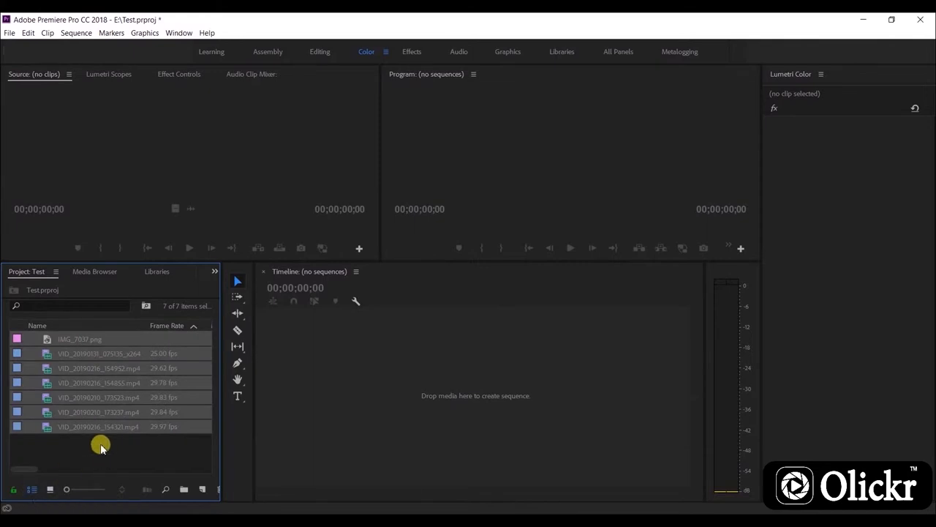
pyautogui.moveTo(105, 450)
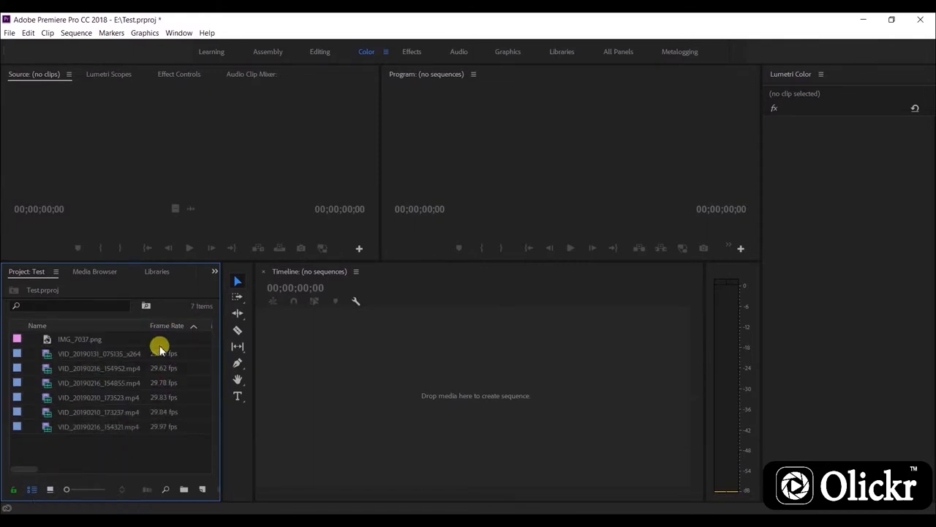
pyautogui.moveTo(146, 454)
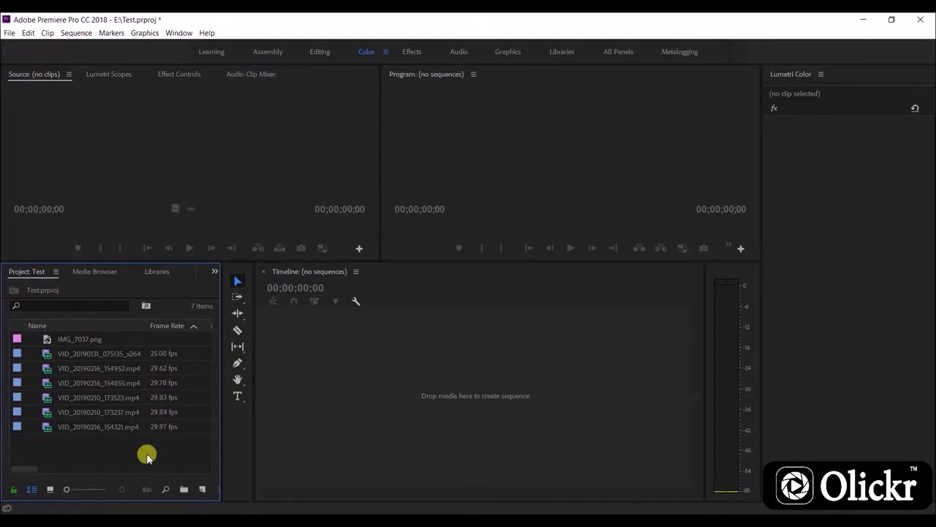
pyautogui.rightClick(146, 456)
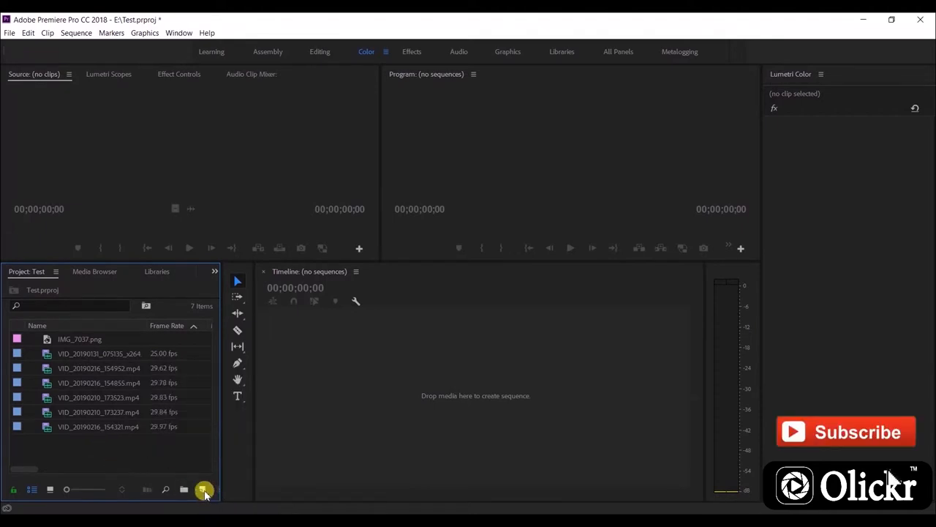
# - Create Sequence 01 using the Digital SLR DSLR 1080p24 preset
pyautogui.click(203, 489)
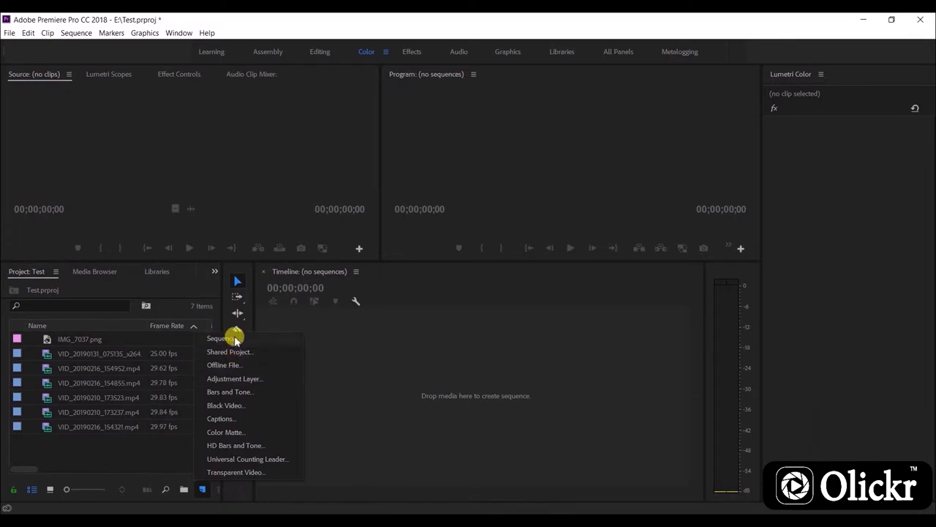
pyautogui.click(219, 338)
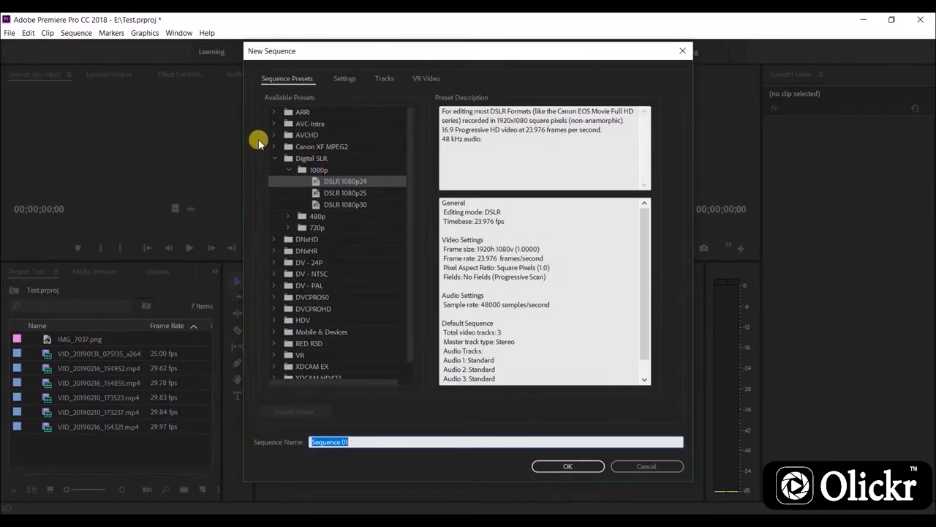
pyautogui.moveTo(319, 170)
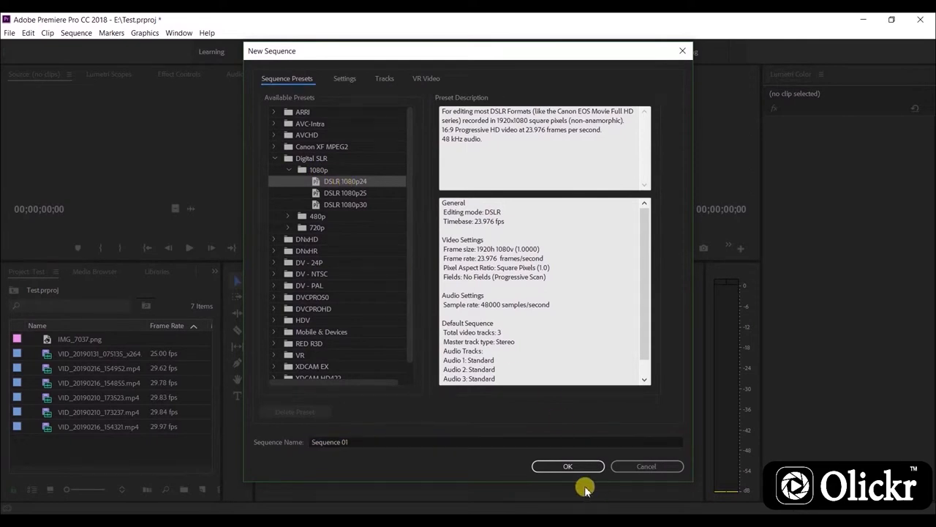
pyautogui.click(567, 466)
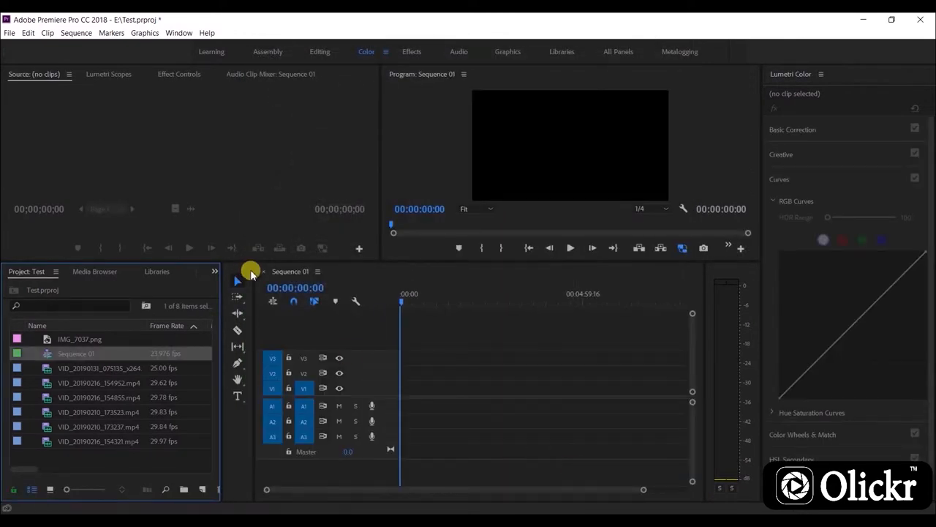
pyautogui.moveTo(302, 349)
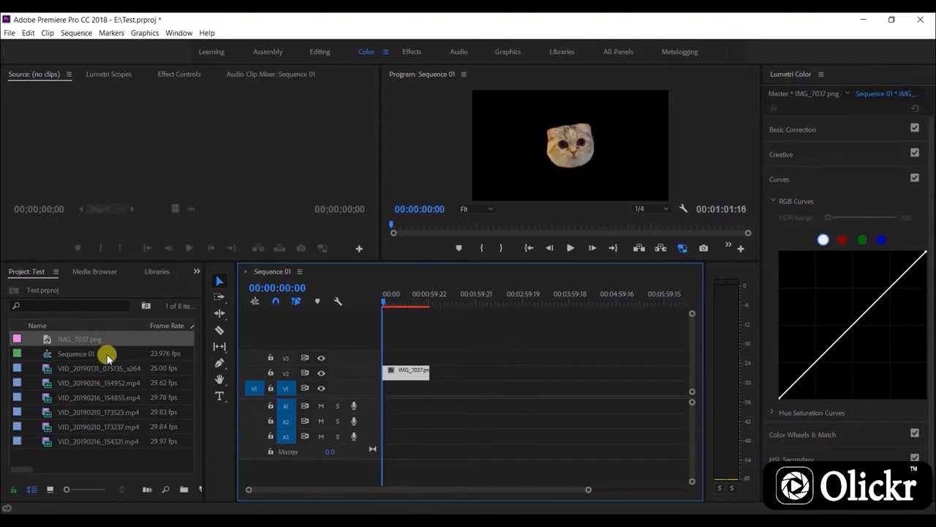
# - Drag media from the Project panel onto the Sequence 01 timeline
pyautogui.moveTo(98, 368); pyautogui.dragTo(448, 371)
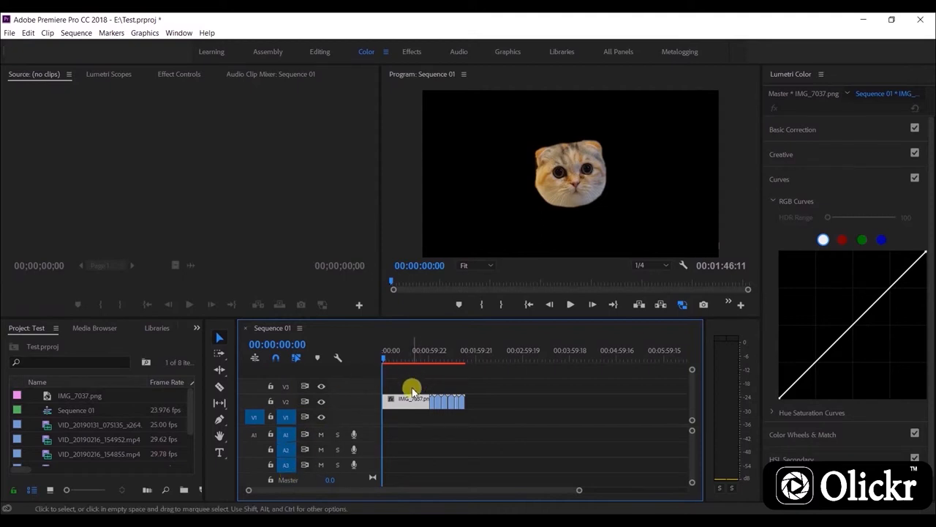
pyautogui.moveTo(543, 340)
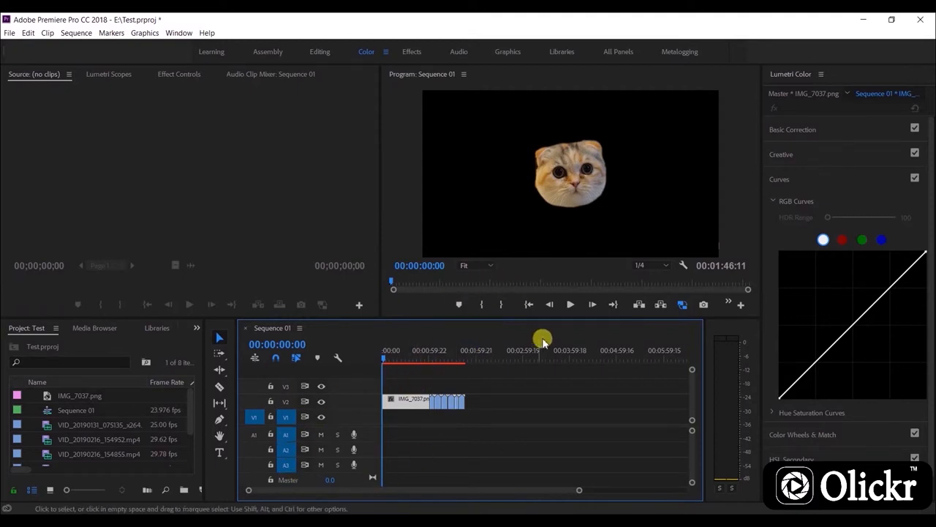
pyautogui.click(570, 304)
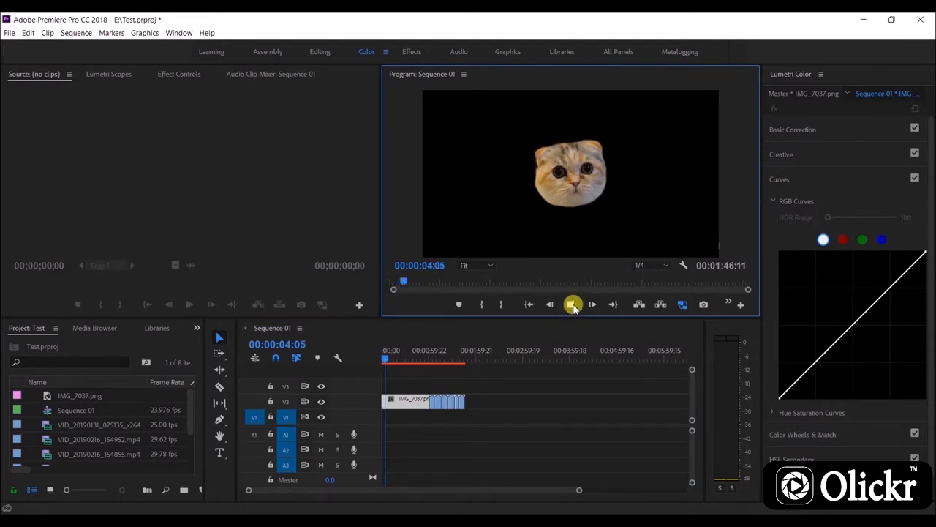
pyautogui.click(570, 304)
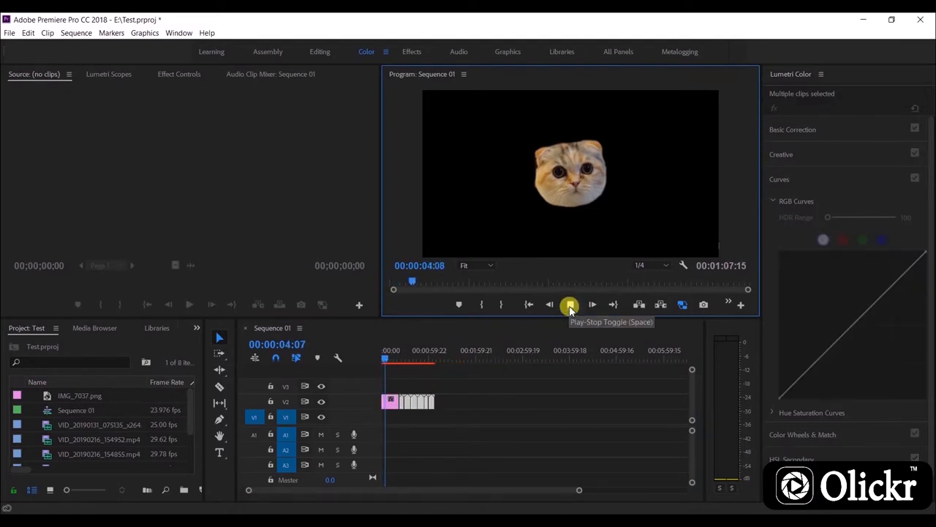
pyautogui.click(569, 304)
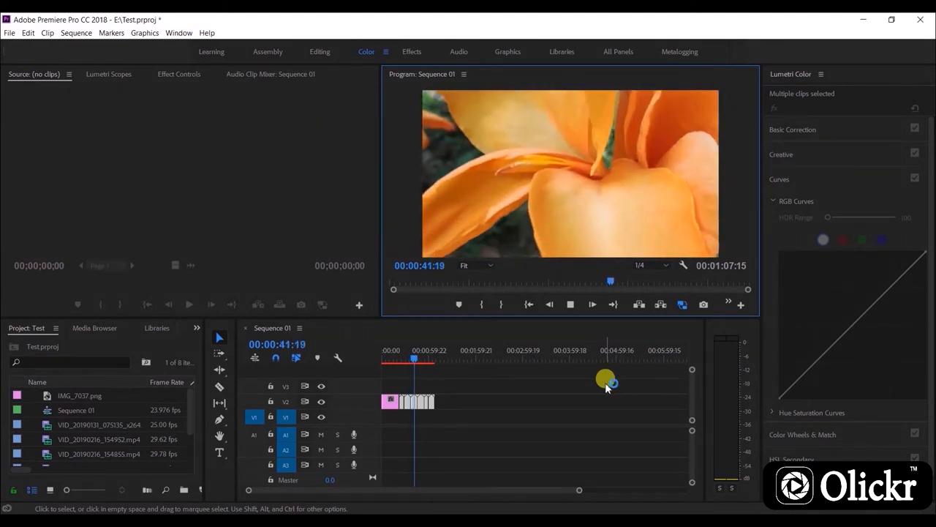
pyautogui.click(570, 304)
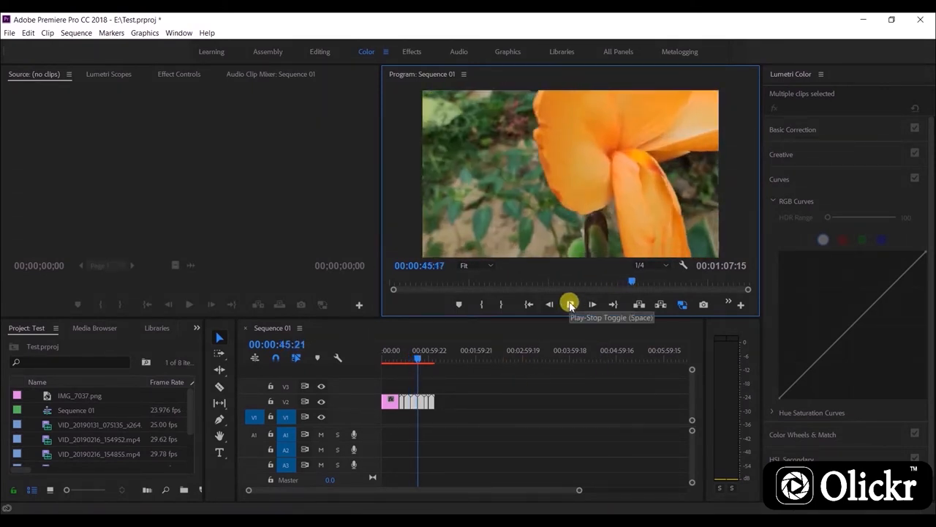
pyautogui.click(196, 329)
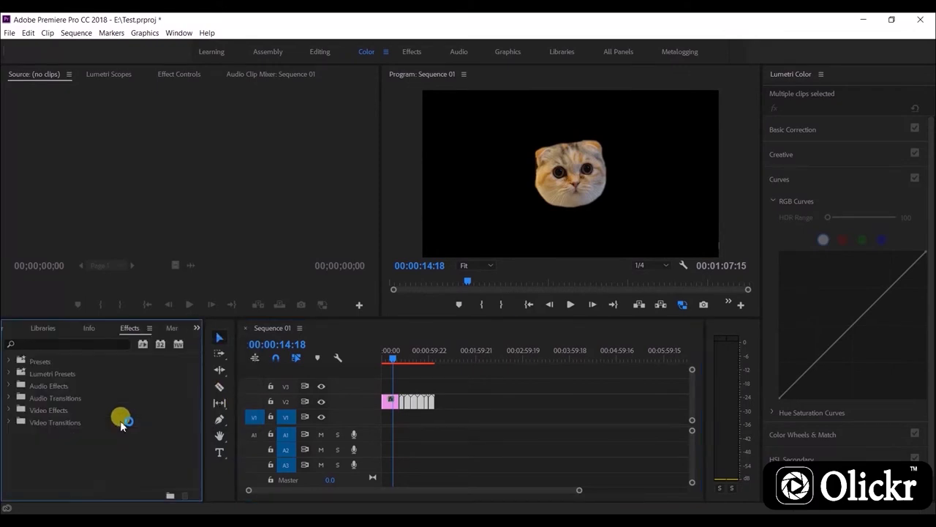
pyautogui.moveTo(128, 386)
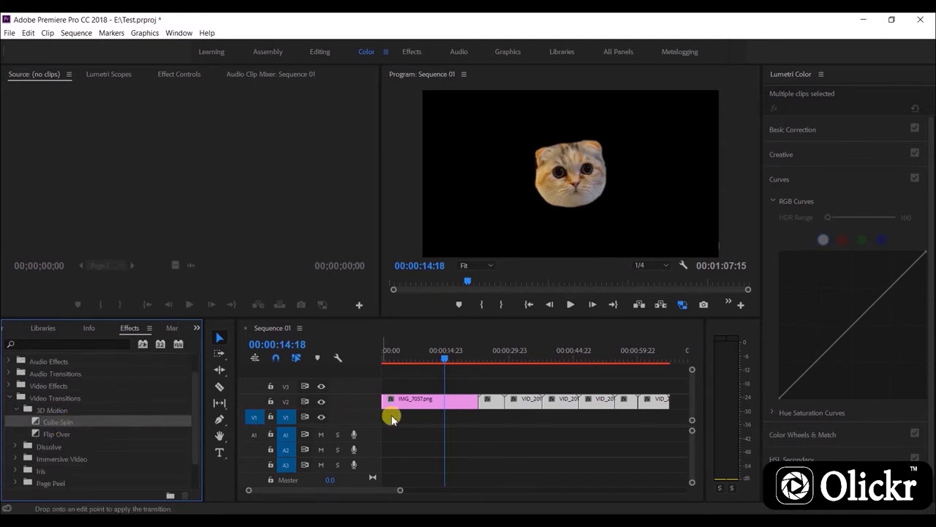
pyautogui.moveTo(465, 348)
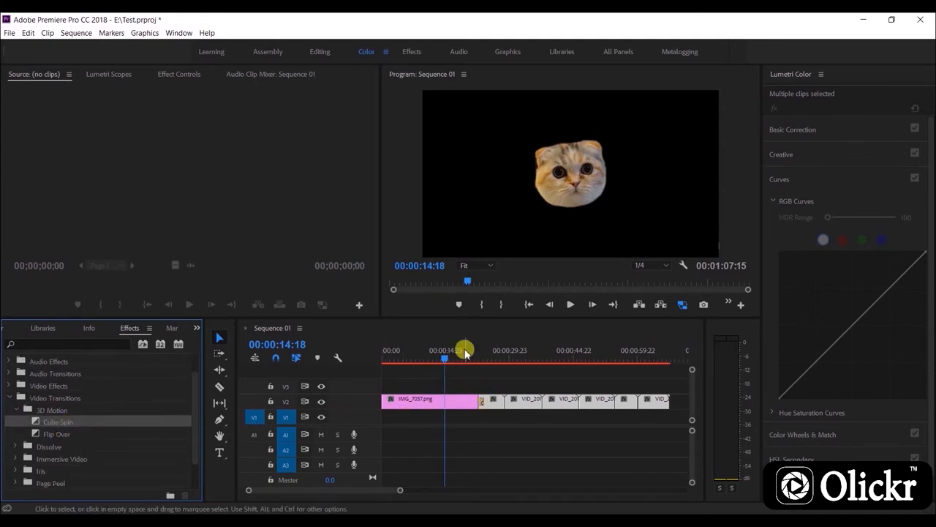
# - Apply Cube Spin at the first edit, preview Page Peel, and dismiss the insufficient-media warning
pyautogui.moveTo(466, 359); pyautogui.dragTo(461, 358)
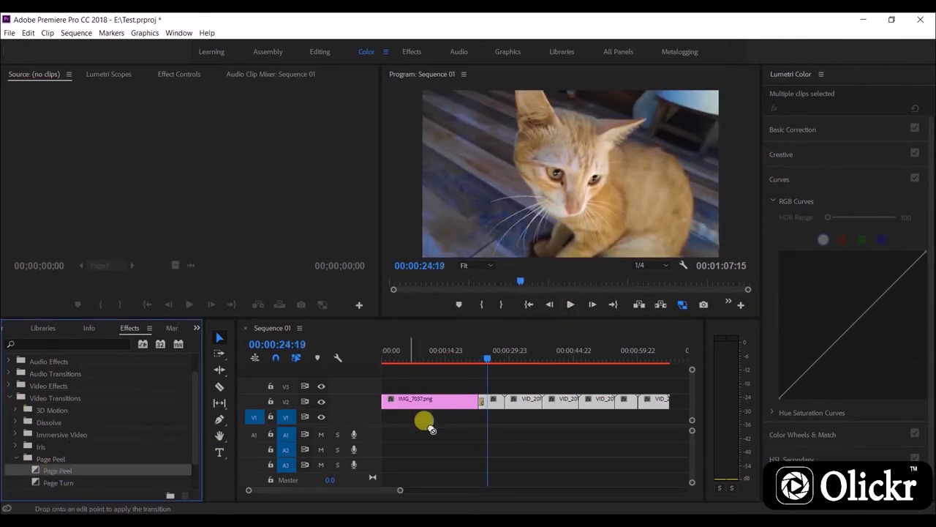
pyautogui.click(570, 303)
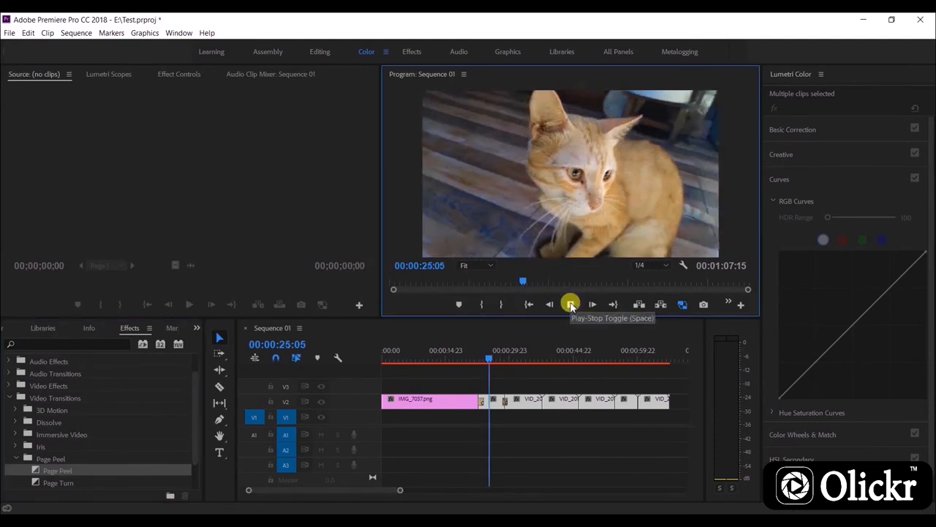
pyautogui.click(571, 303)
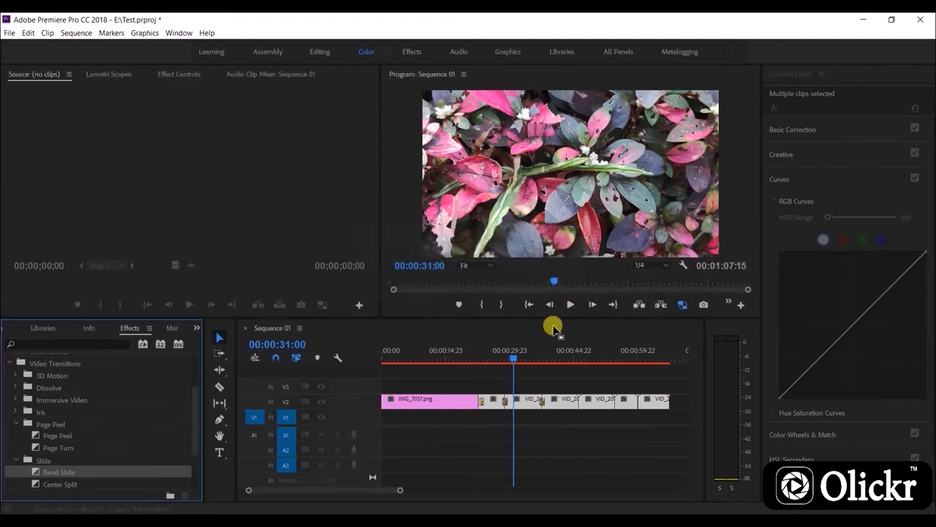
pyautogui.click(571, 304)
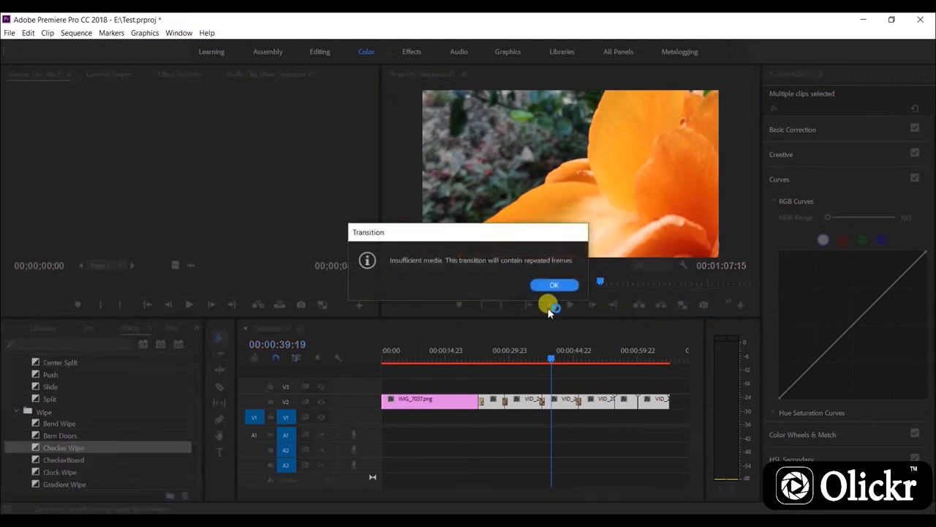
pyautogui.click(554, 285)
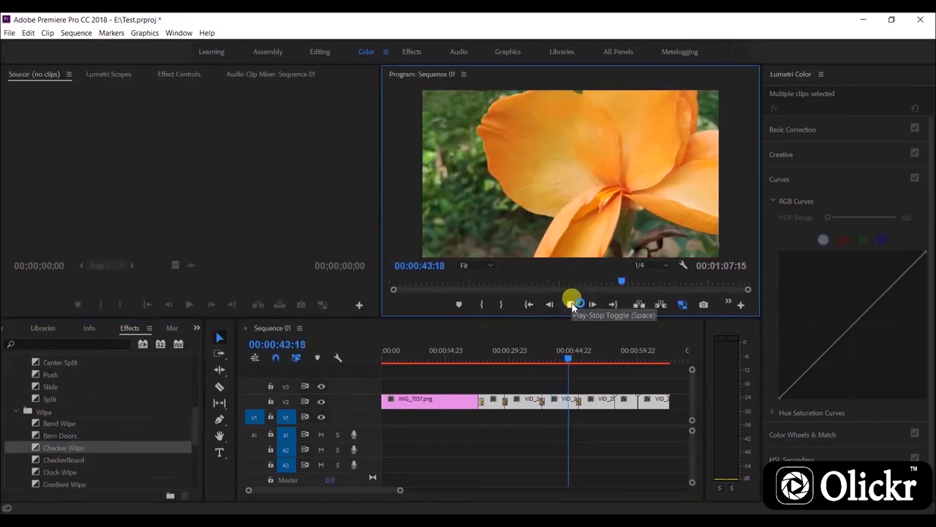